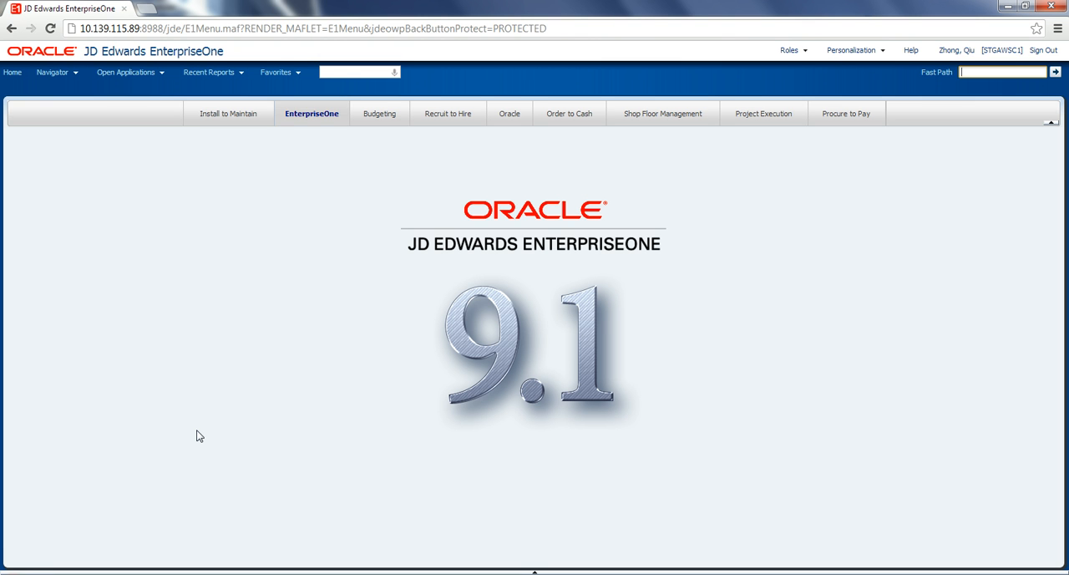
{"action": "mouse_move", "coordinate": [366, 94]}
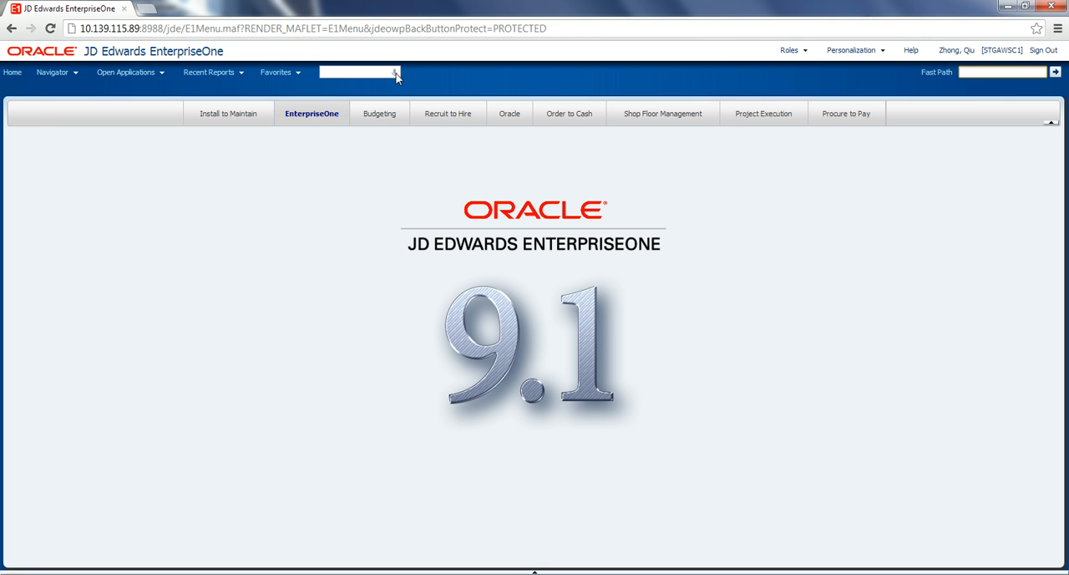
Step: Enter P48100 in Fast Path by voice to list the three Capital Systems field service work orders
{"action": "left_click", "coordinate": [393, 71]}
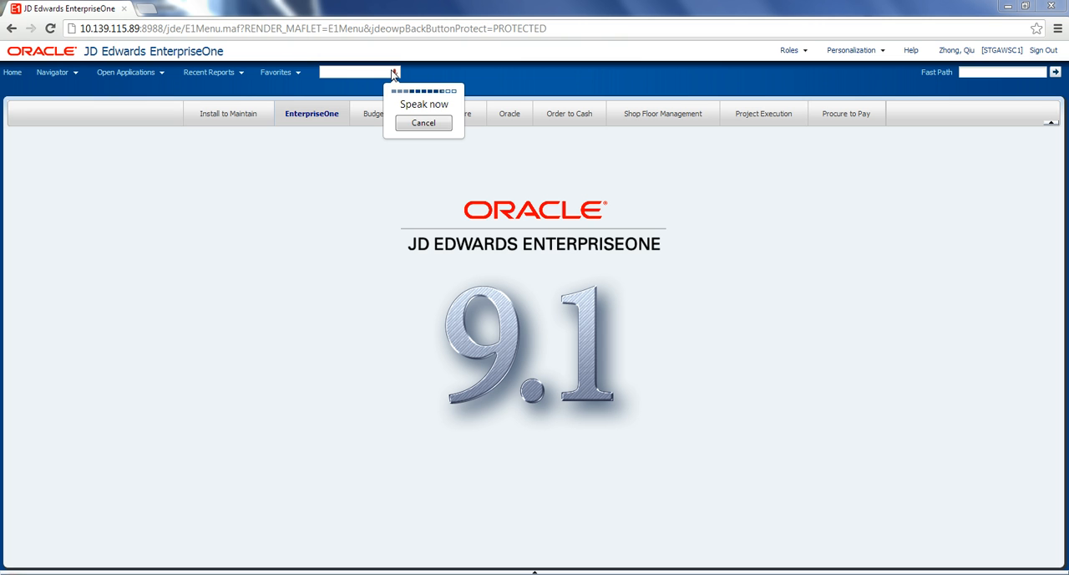
{"action": "left_click", "coordinate": [423, 124]}
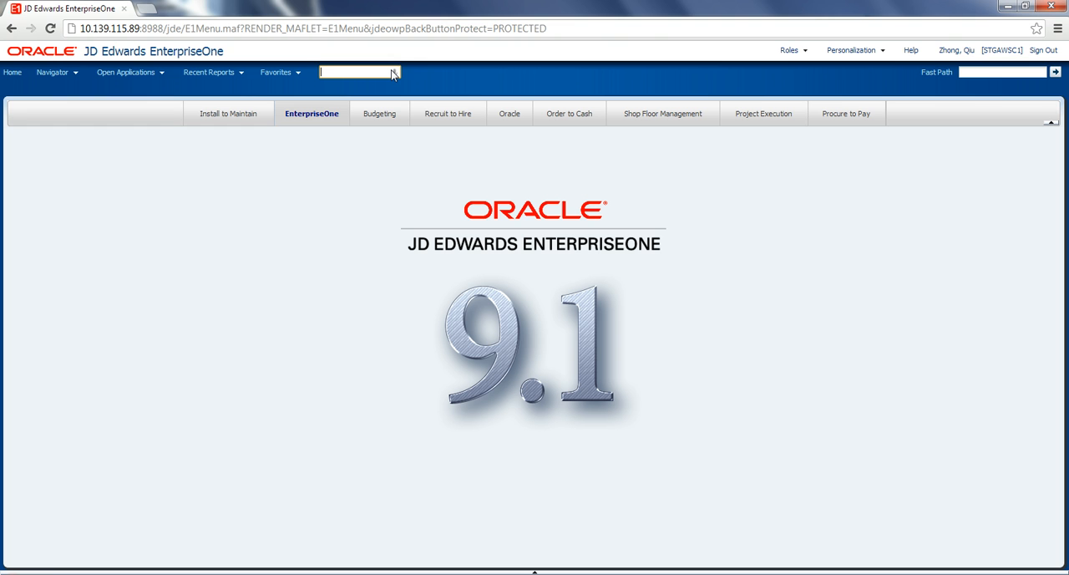
{"action": "left_click", "coordinate": [393, 74]}
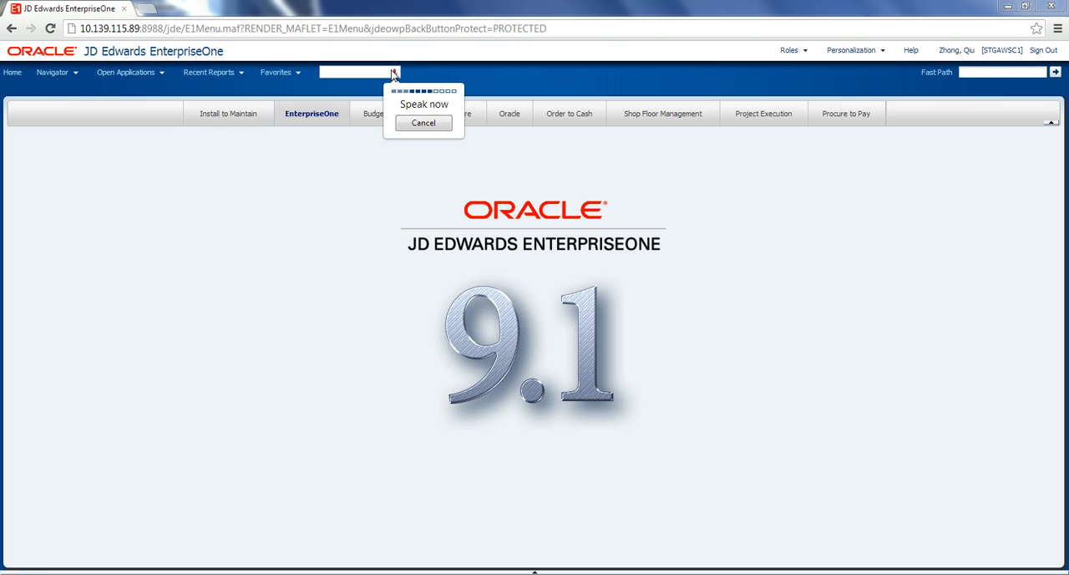
{"action": "type", "text": "P48100"}
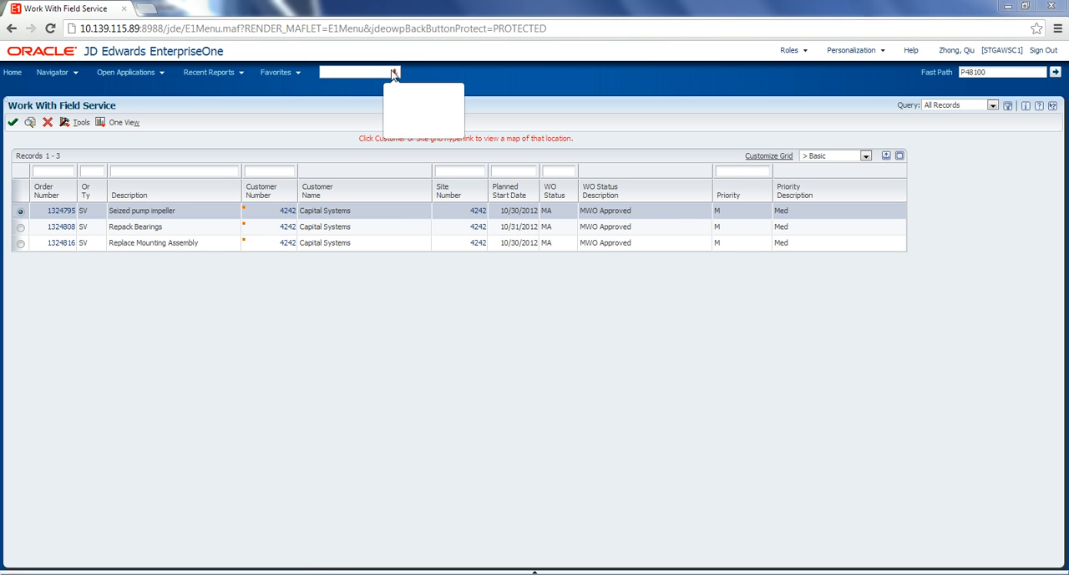
{"action": "left_click", "coordinate": [392, 72]}
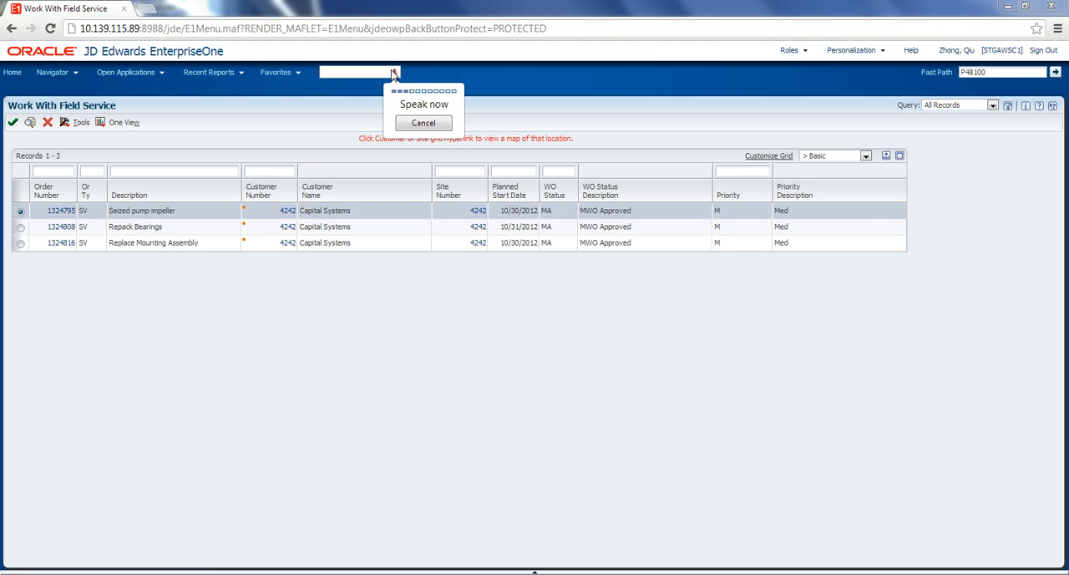
Step: Open work order 1324795, Seized pump impeller, in Manage Work Order
{"action": "double_click", "coordinate": [142, 211]}
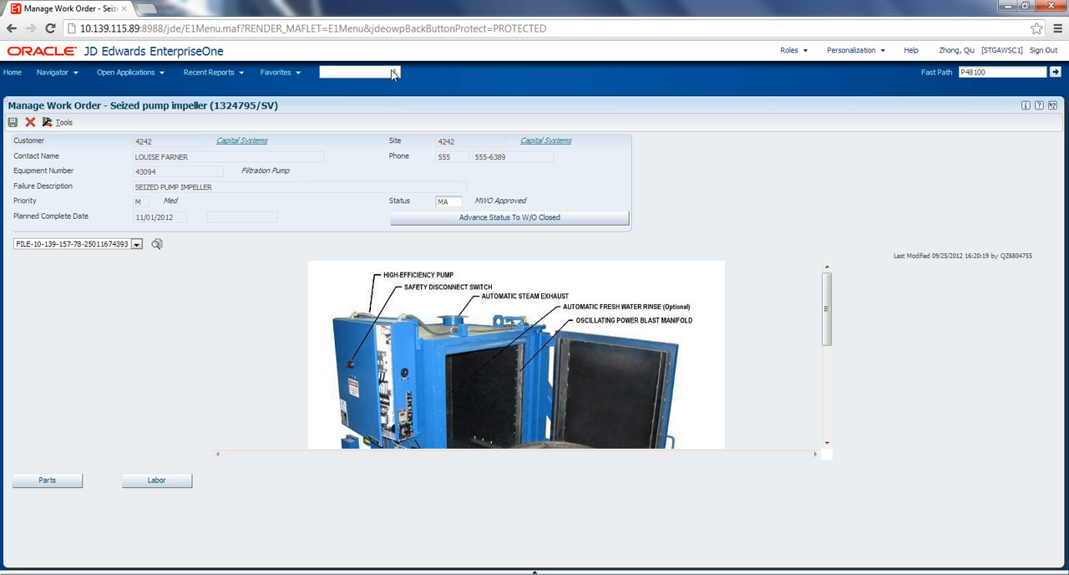
{"action": "left_click", "coordinate": [392, 72]}
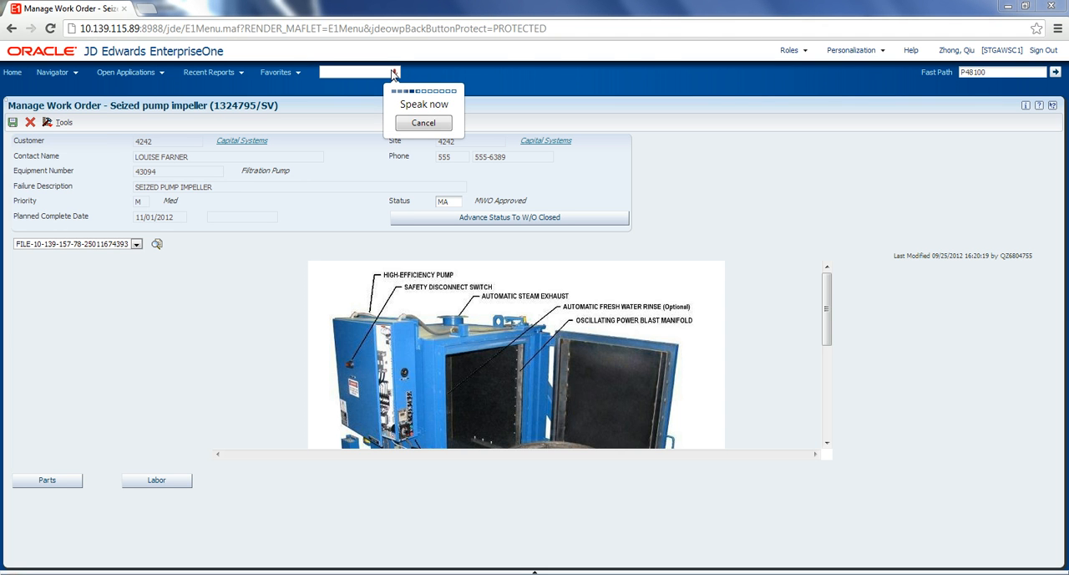
{"action": "left_click", "coordinate": [423, 122]}
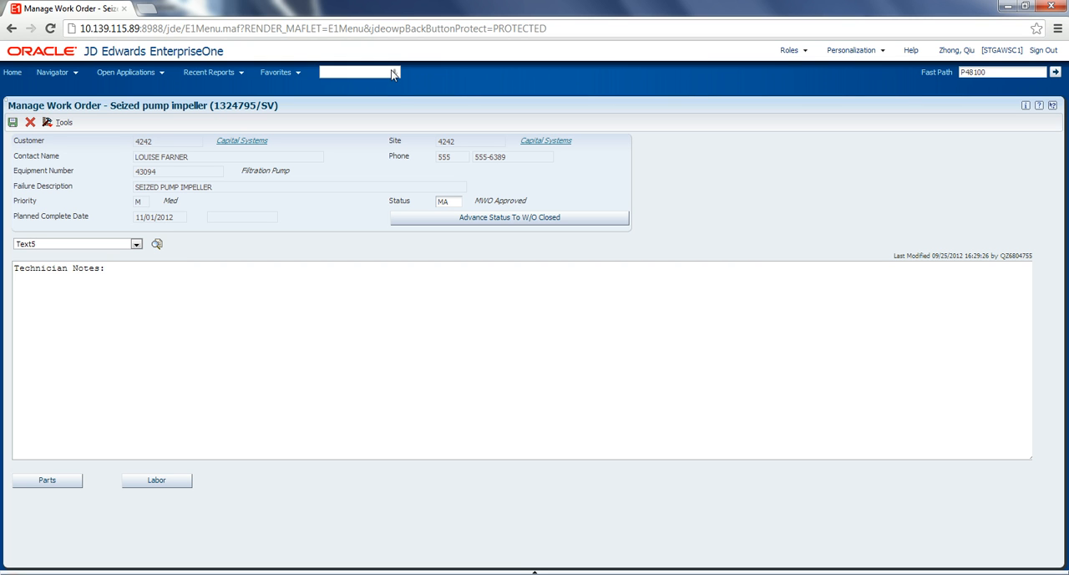
Step: Dictate 'automatic water fill not working.' into the Technician Notes text attachment
{"action": "left_click", "coordinate": [392, 74]}
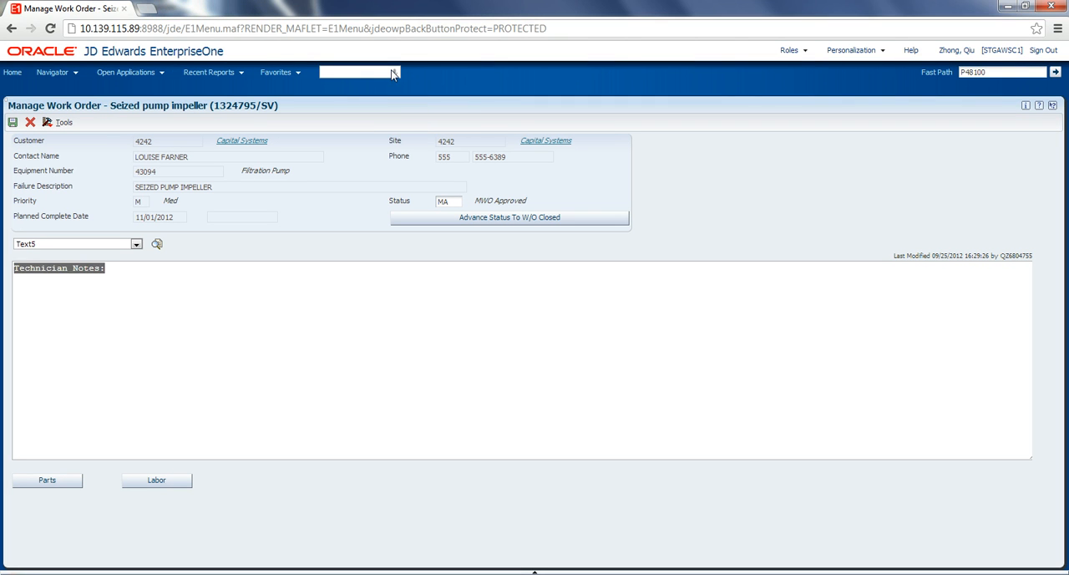
{"action": "left_click", "coordinate": [393, 72]}
{"action": "type", "text": "automatic water fill not working."}
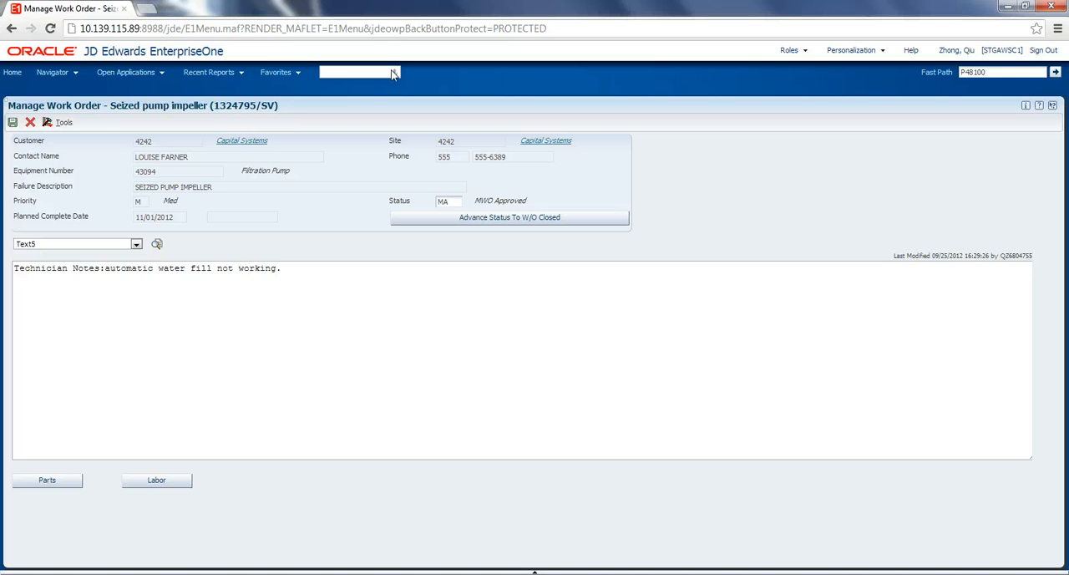
{"action": "left_click", "coordinate": [359, 72]}
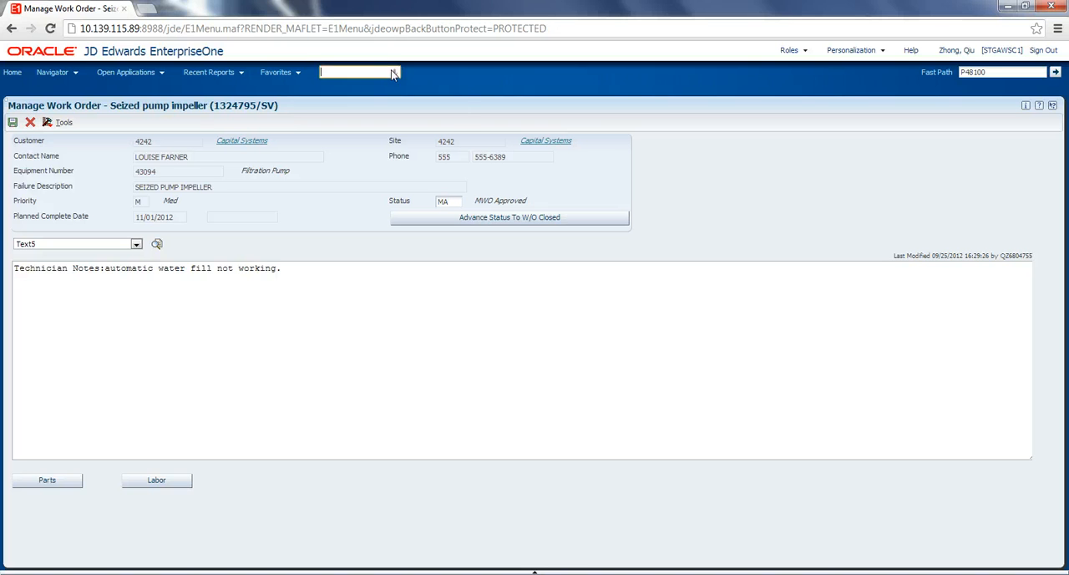
Step: Advance work order 1324795 status to W/O Closed by voice command
{"action": "left_click", "coordinate": [391, 72]}
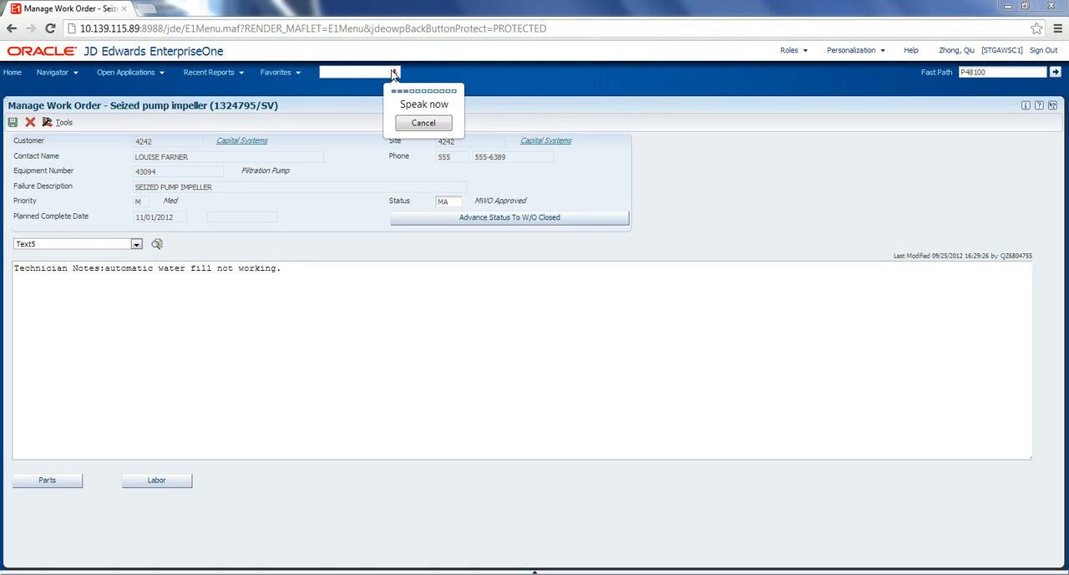
{"action": "left_click", "coordinate": [508, 217]}
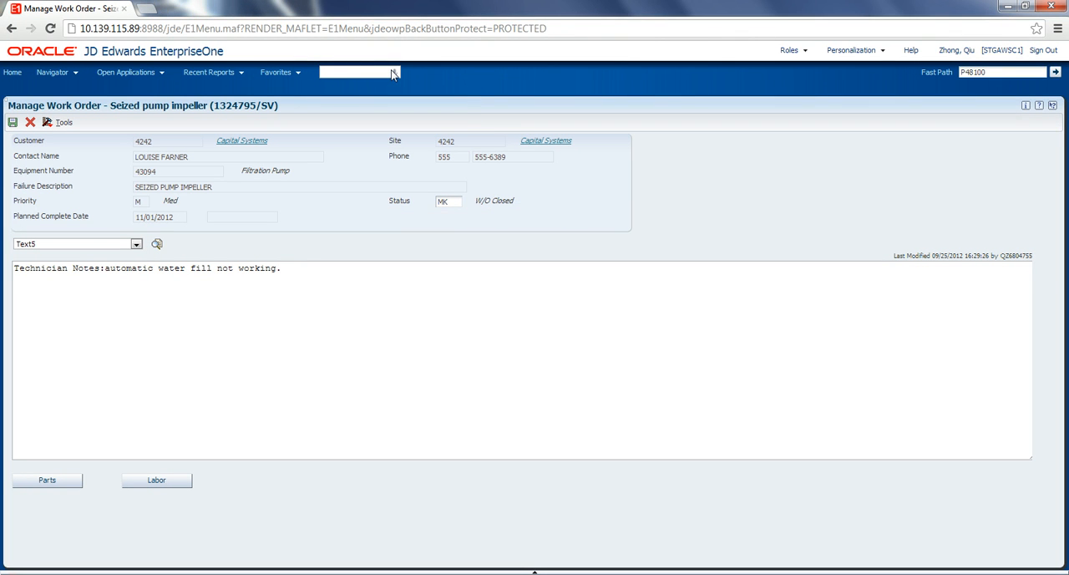
{"action": "left_click", "coordinate": [393, 74]}
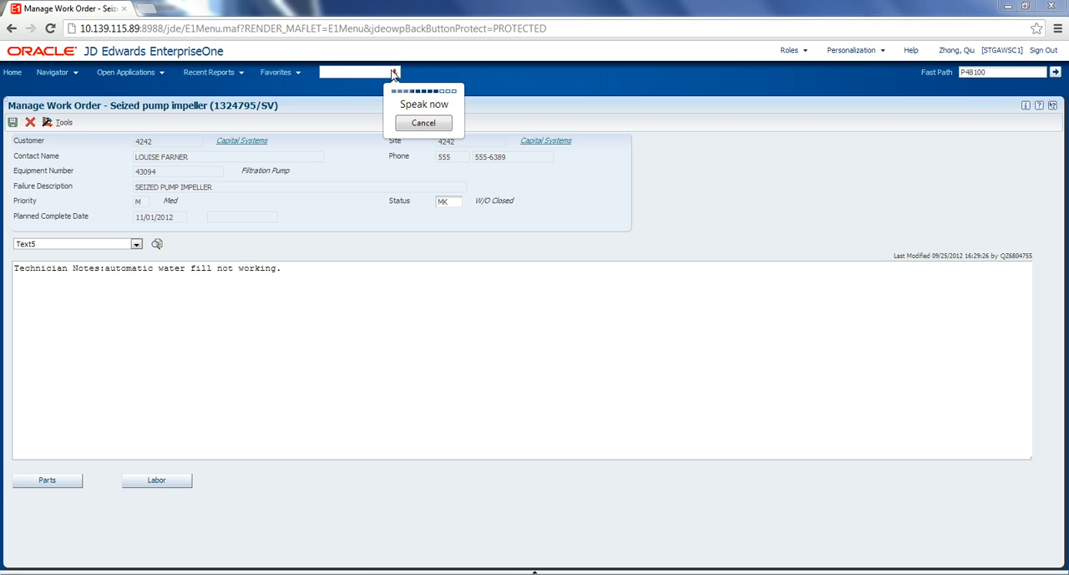